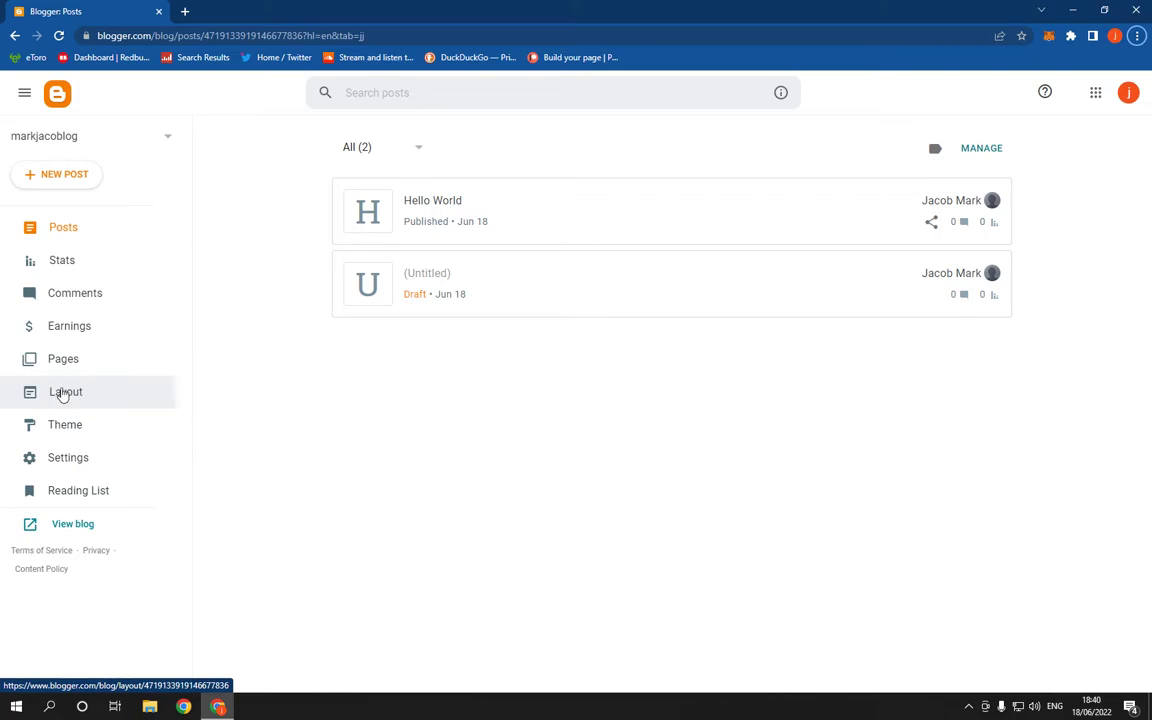
Switch from the posts list to the blog's Layout page
left_click(66, 390)
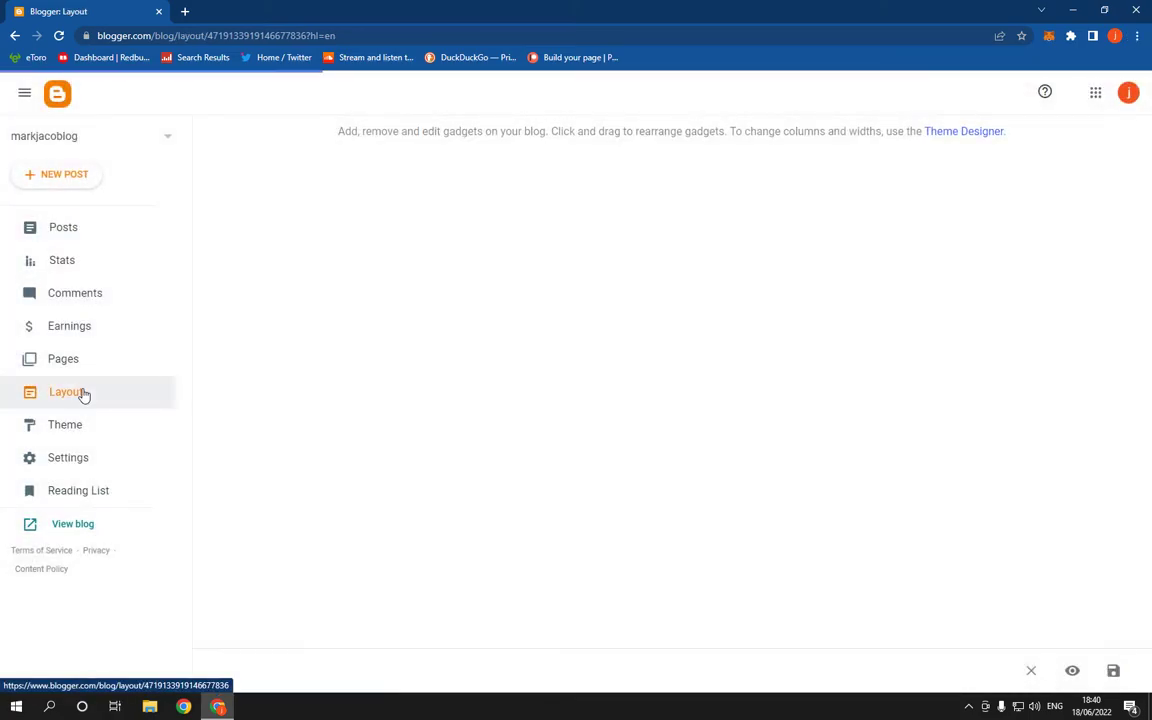
Move the HTML/JavaScript gadget below About Me in Sidebar (Top)
left_click(66, 390)
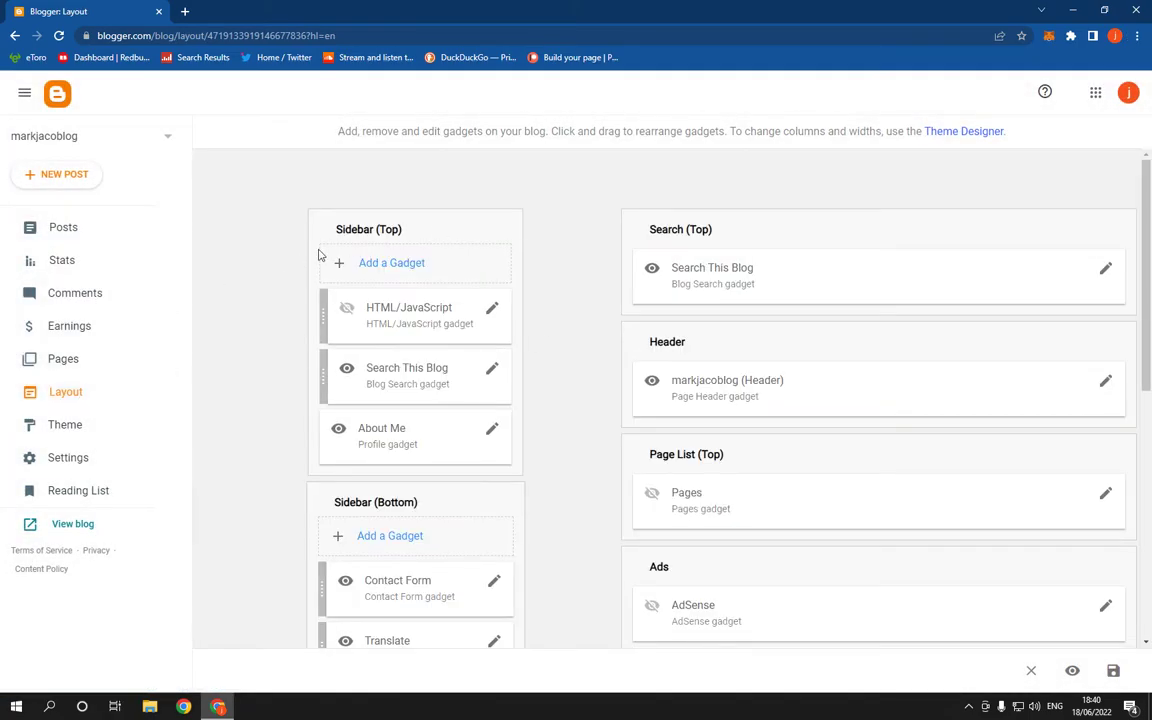
mouse_move(338, 232)
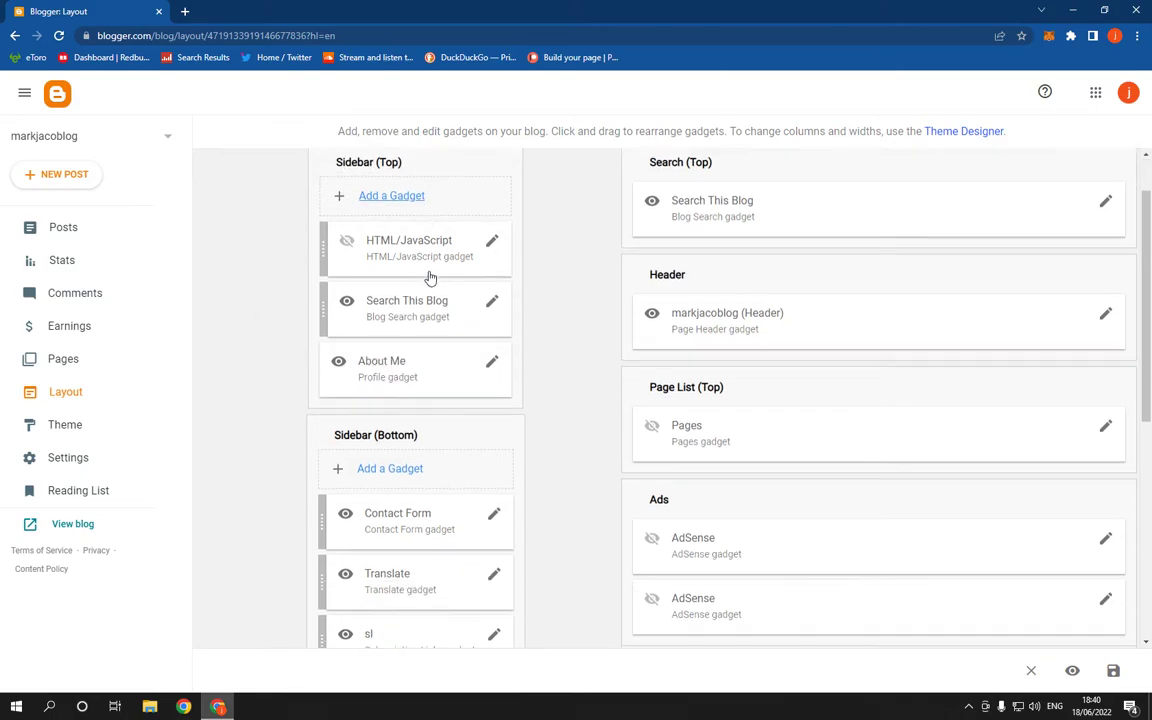
scroll("down", 3)
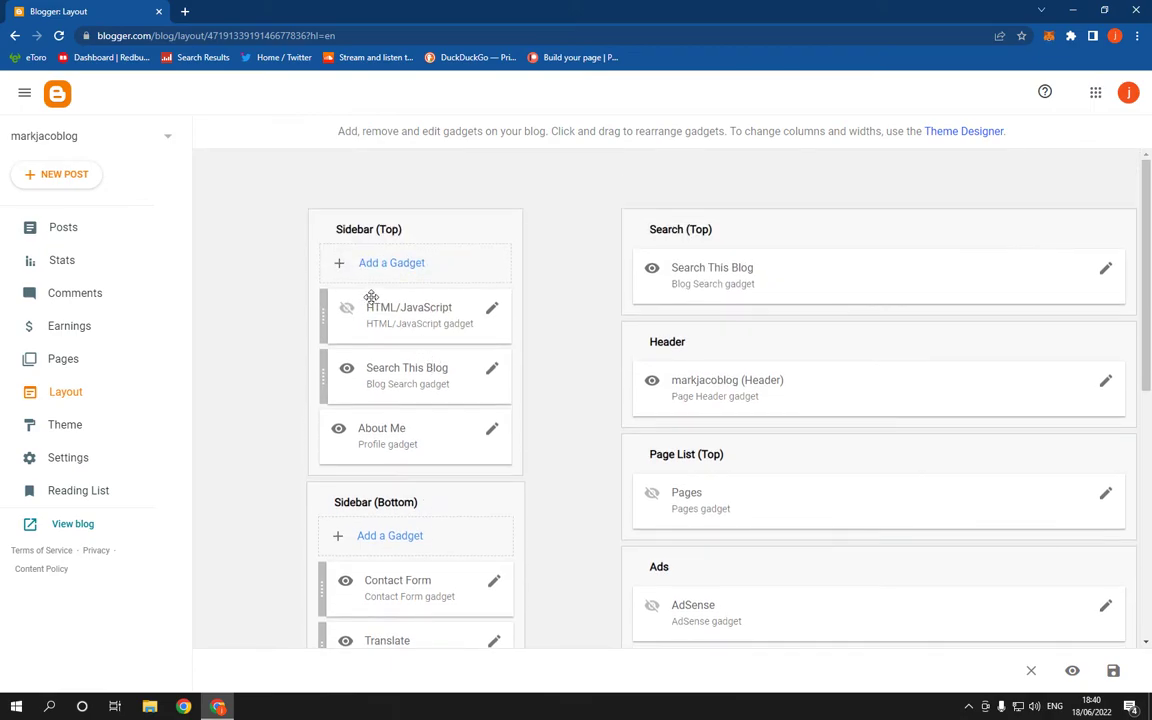
mouse_move(464, 336)
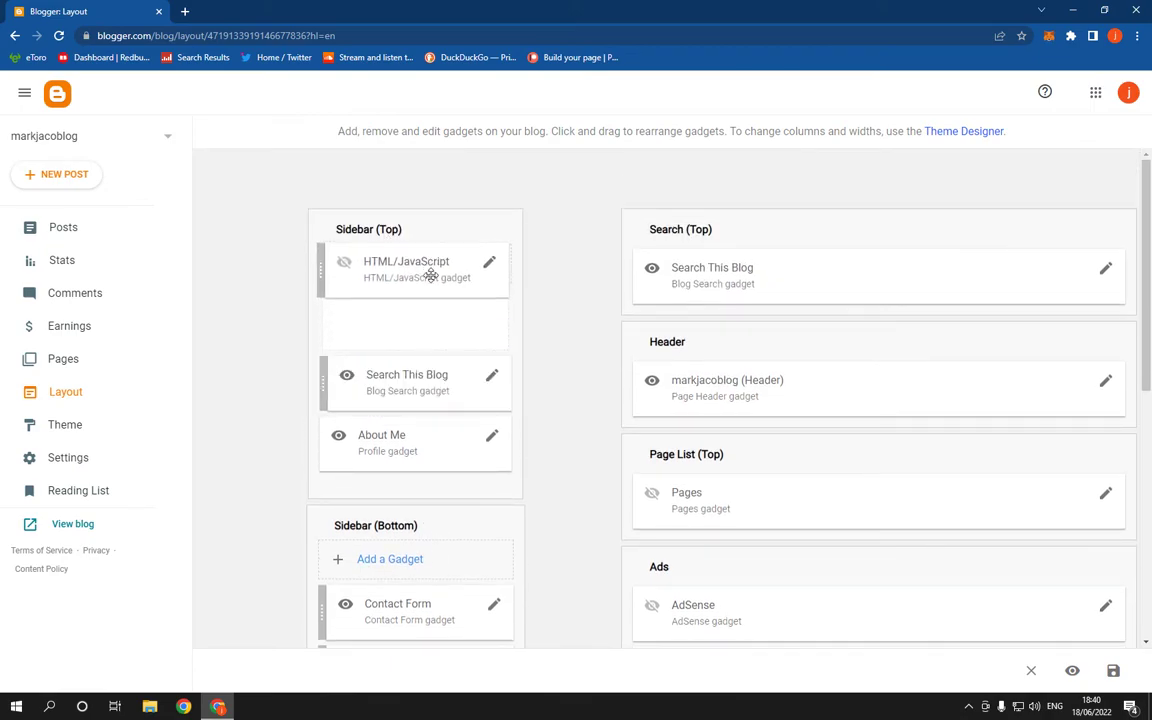
left_click_drag(416, 268, 416, 436)
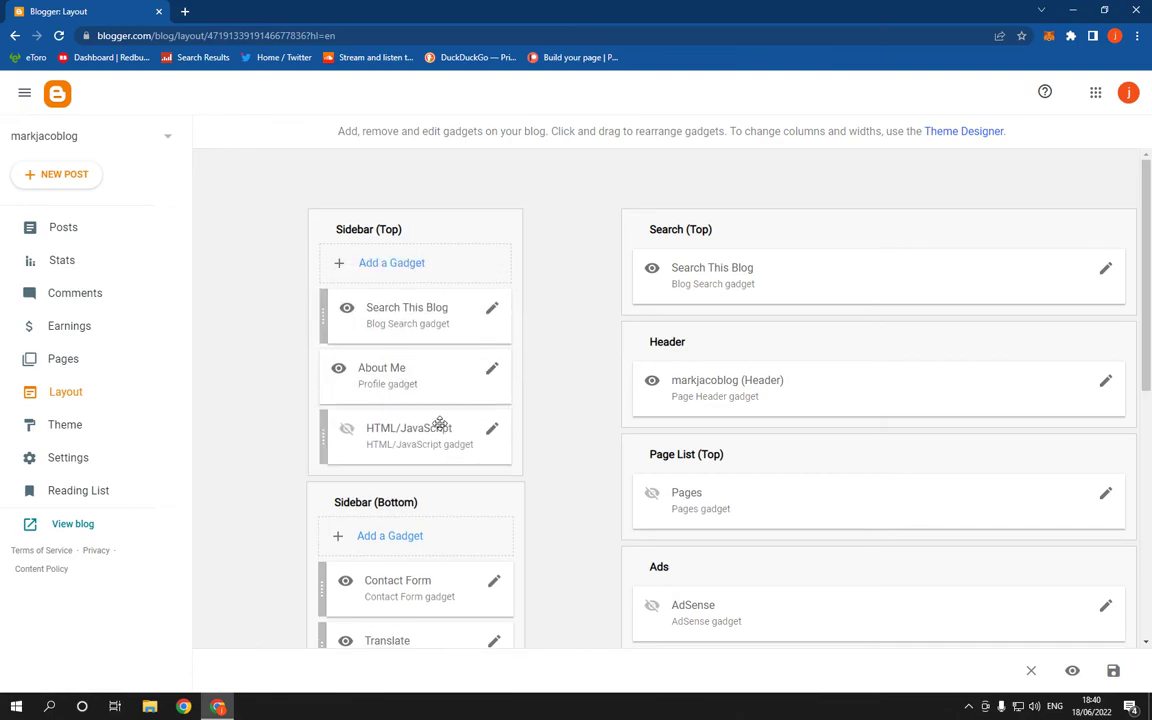
scroll("down", 3)
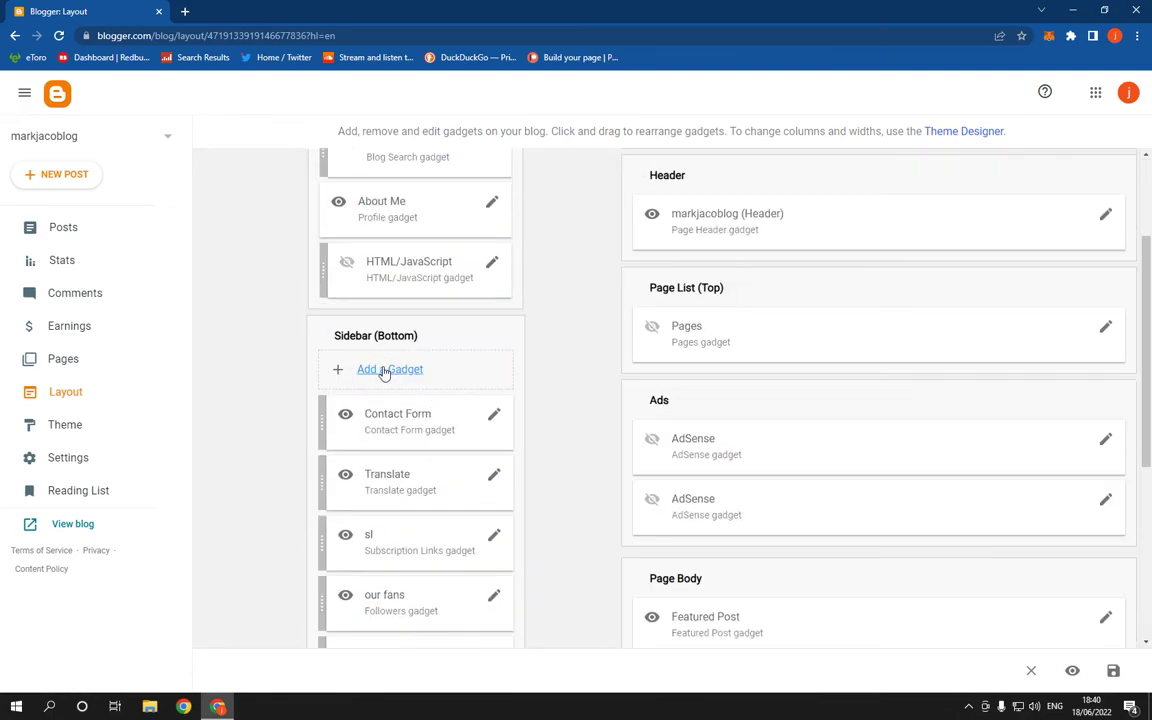
scroll("up", 3)
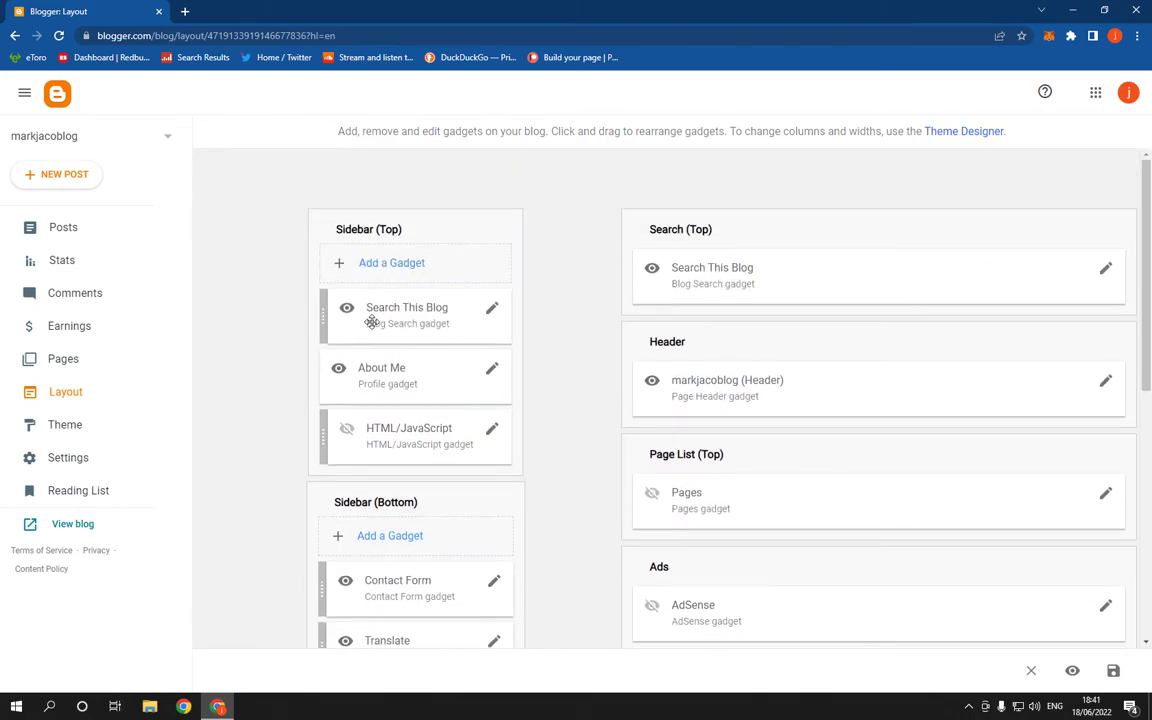
left_click(492, 308)
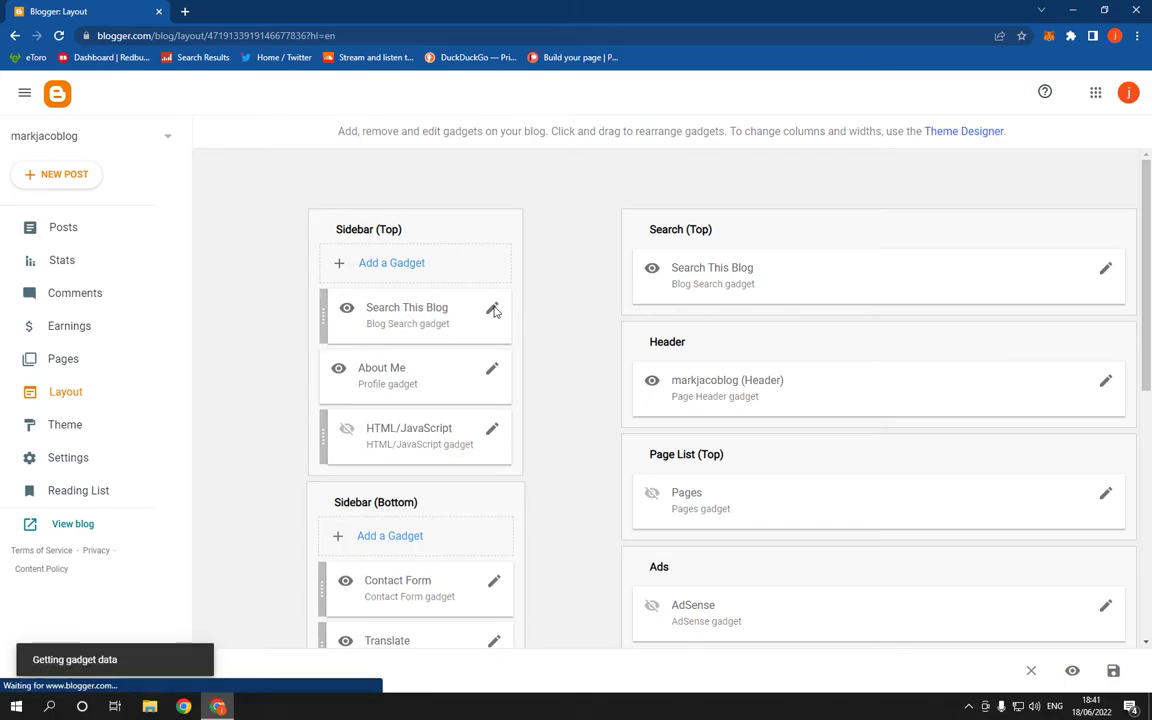
left_click(492, 308)
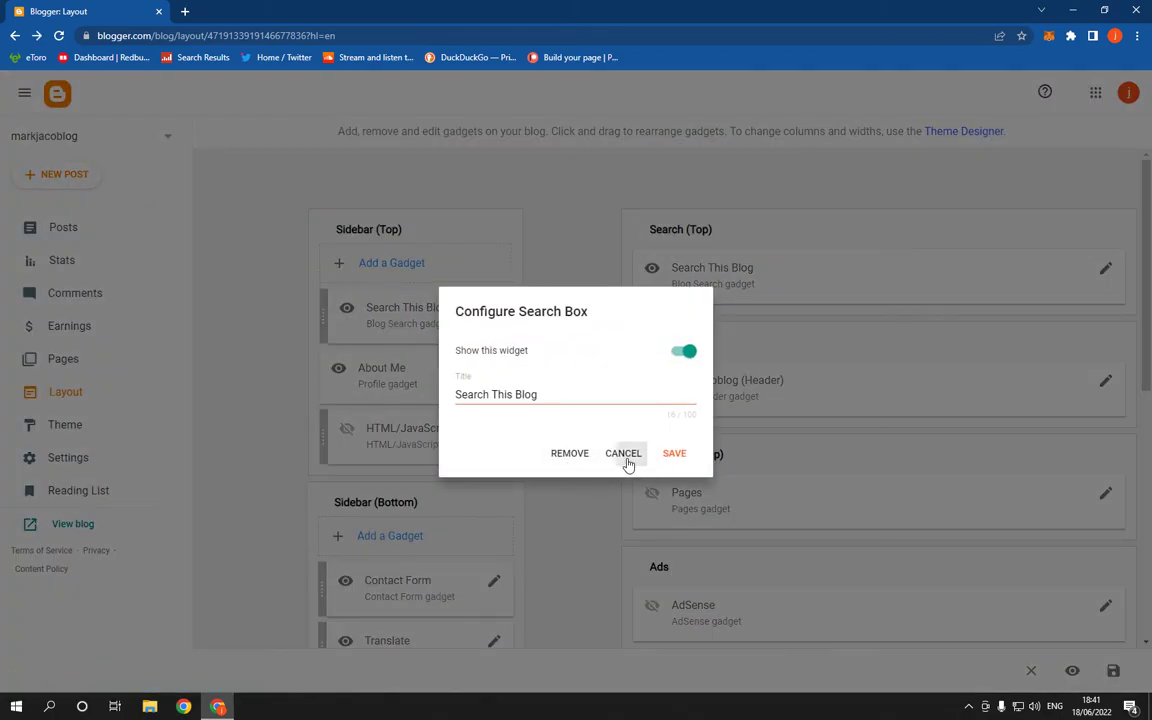
left_click(624, 452)
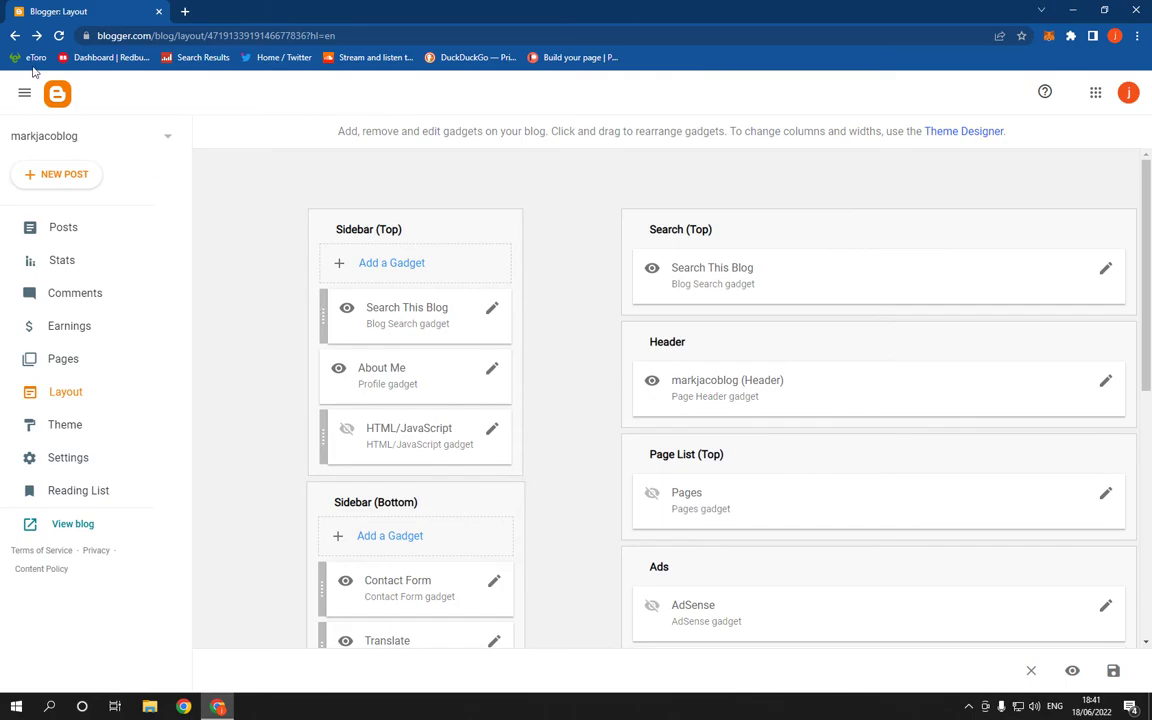
mouse_move(56, 94)
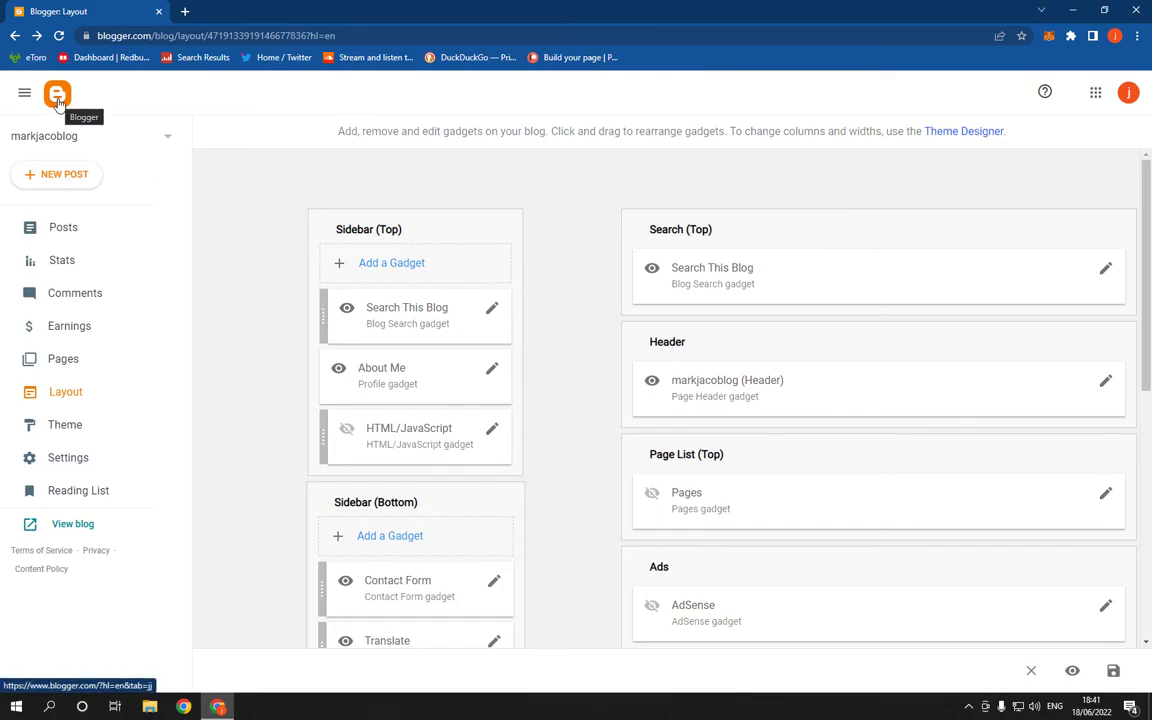
Head to the Blogger home via the logo, triggering the Leave site warning
left_click(56, 94)
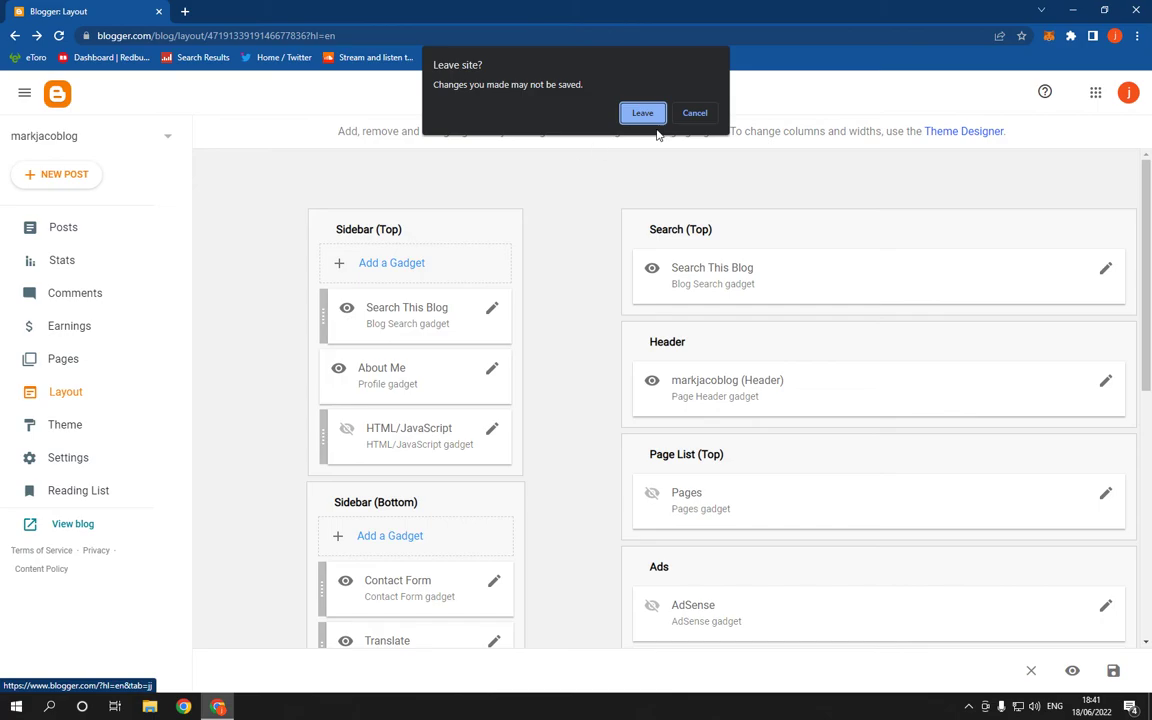